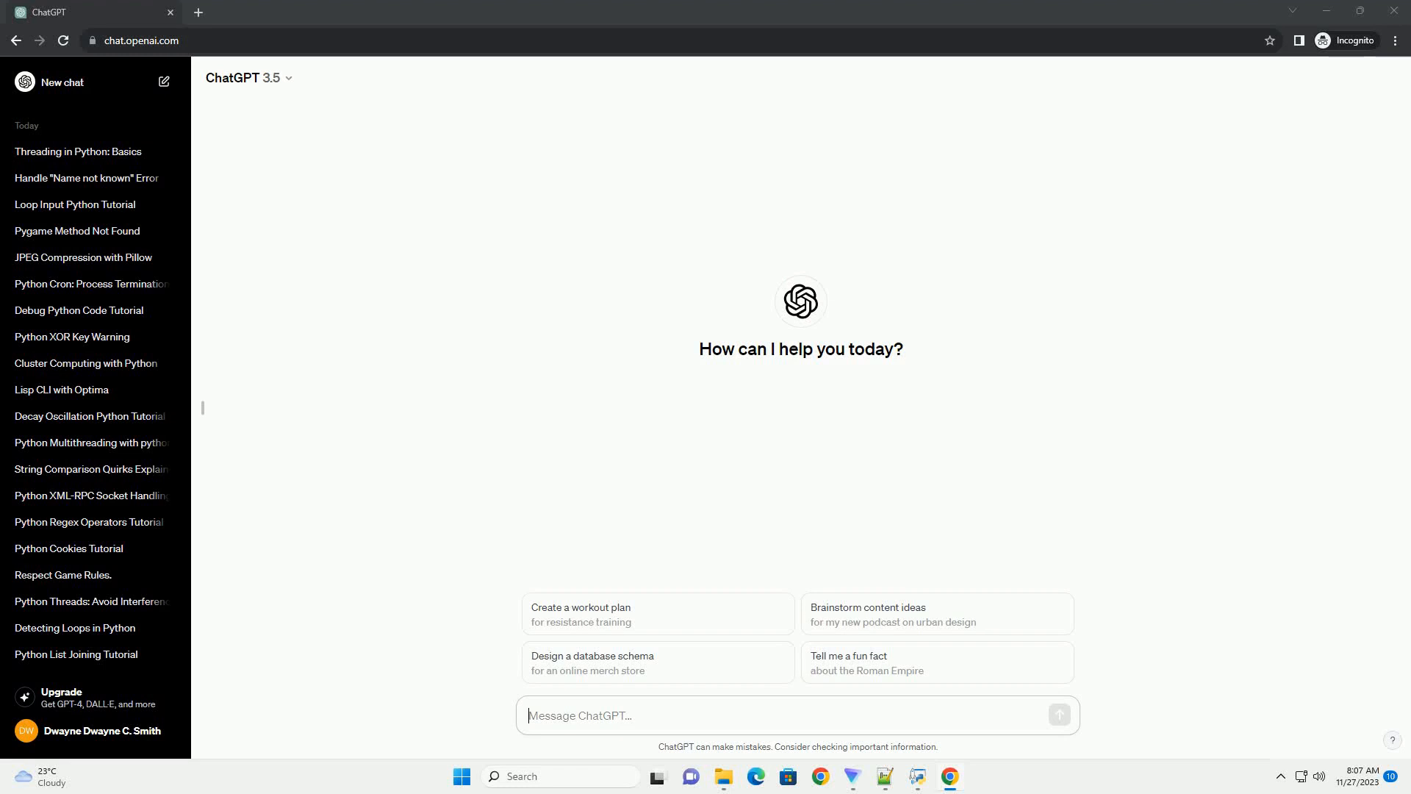
Ask ChatGPT for a Python Flask tutorial on handling multiple submit buttons, with code
click(1058, 715)
text(write an informative tutorial about multiple submit button in python with code example)
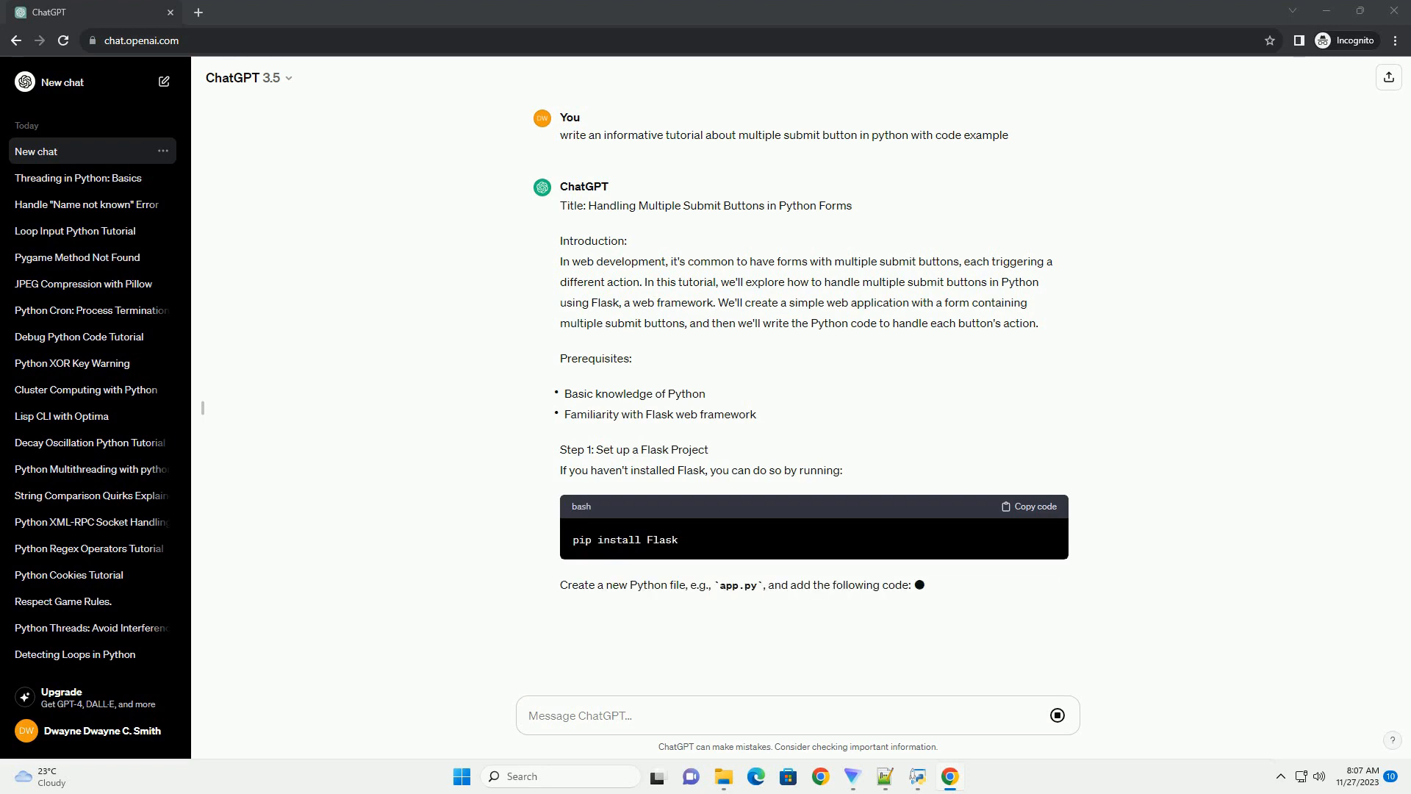
Follow the reply as it writes the Flask app.py code routing each submit button
scroll(down, 3)
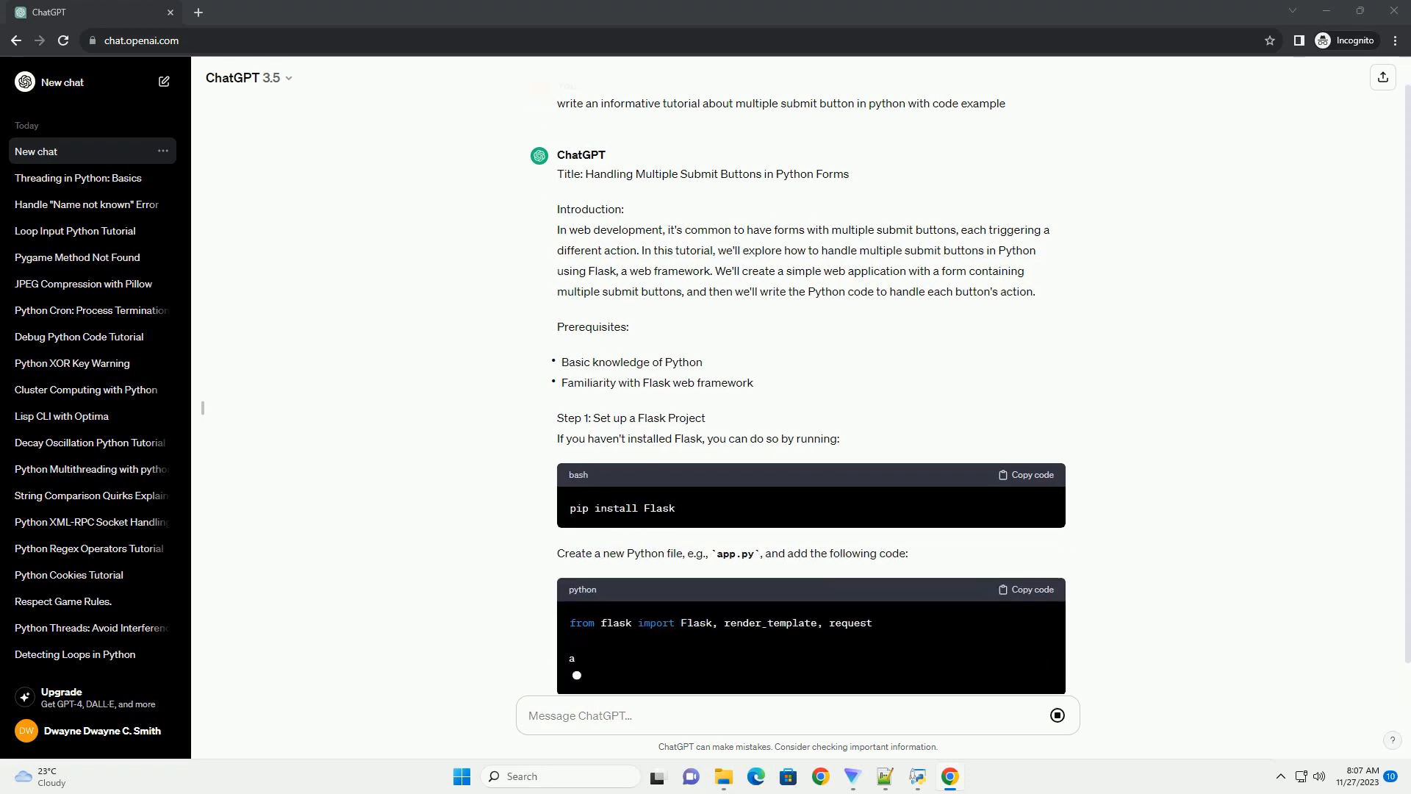
scroll(down, 3)
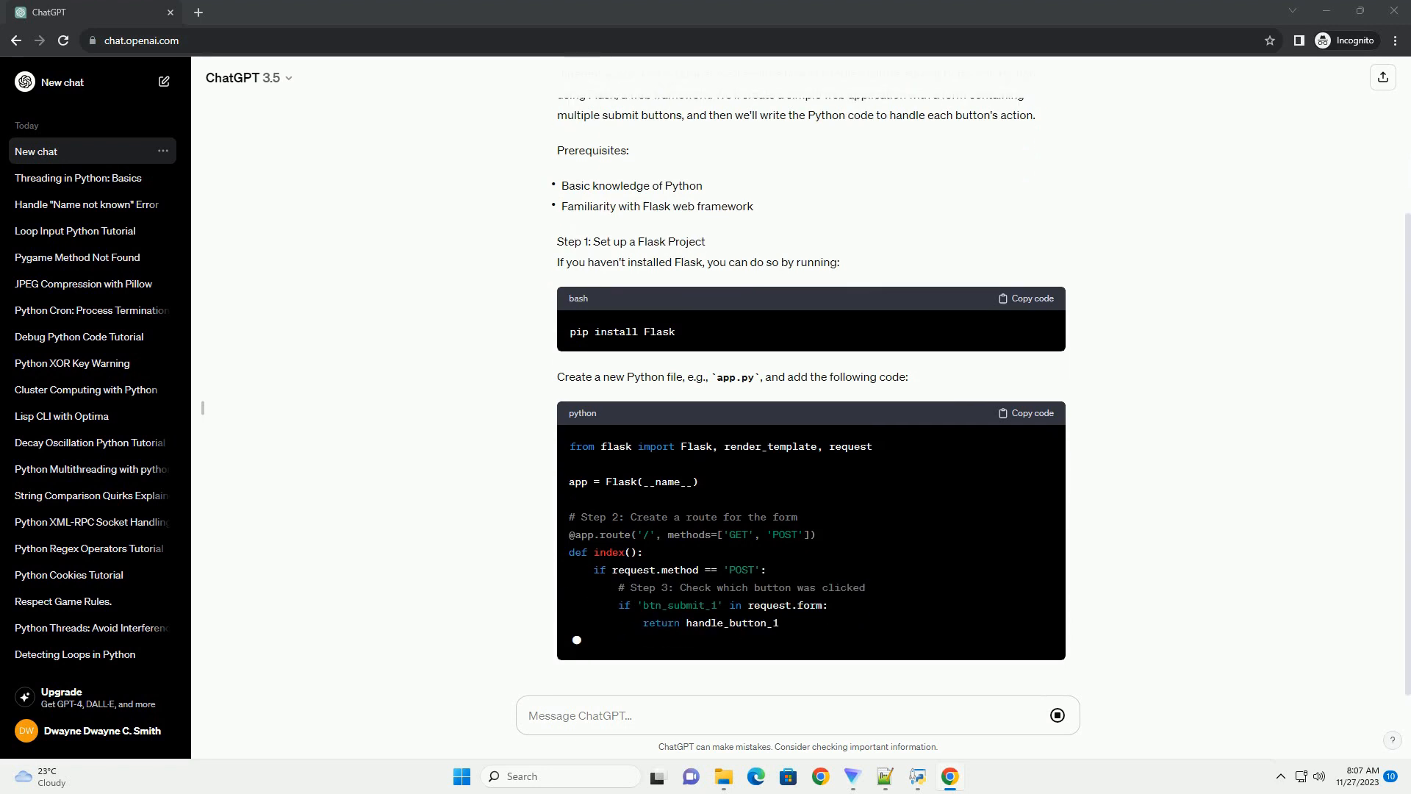
scroll(up, 3)
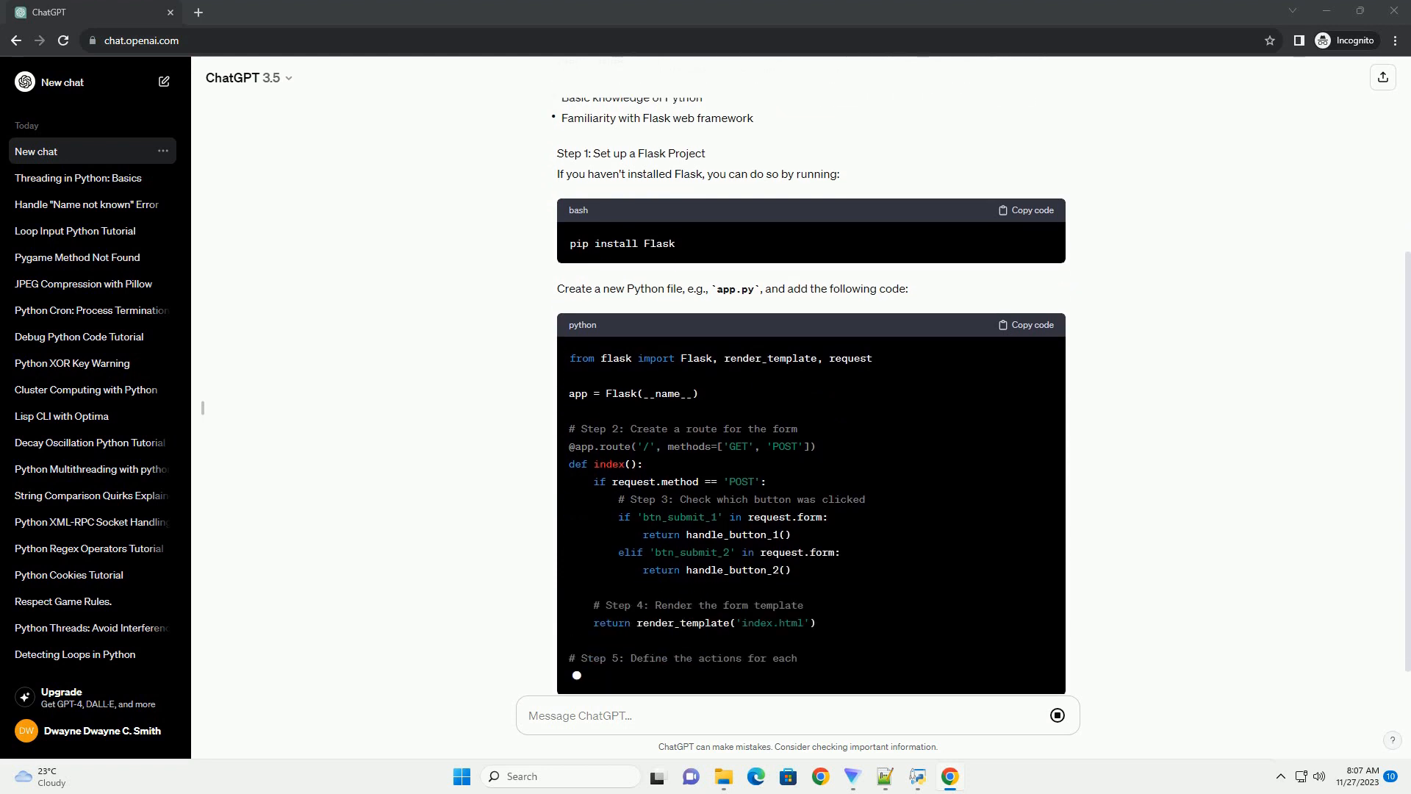
scroll(down, 3)
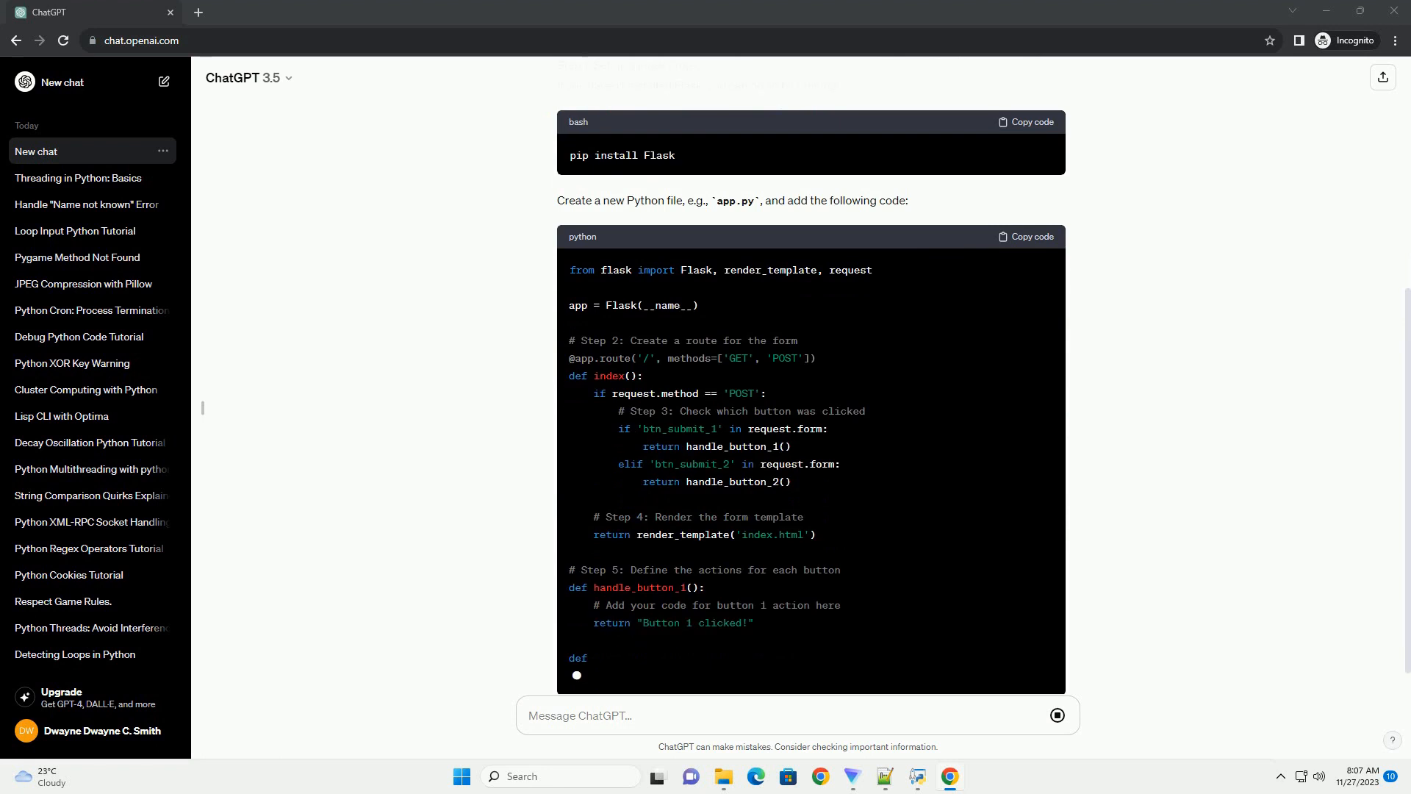
scroll(down, 3)
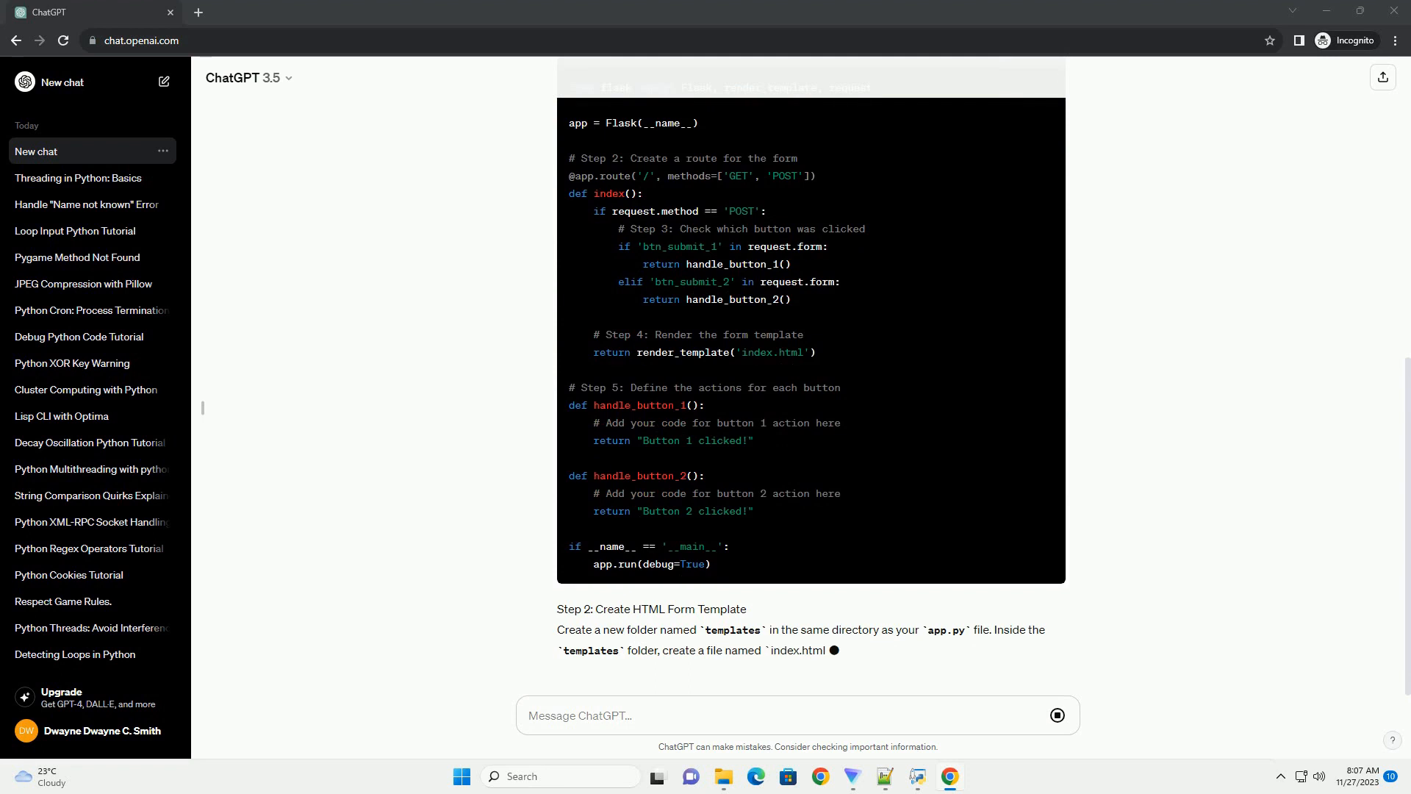
scroll(down, 3)
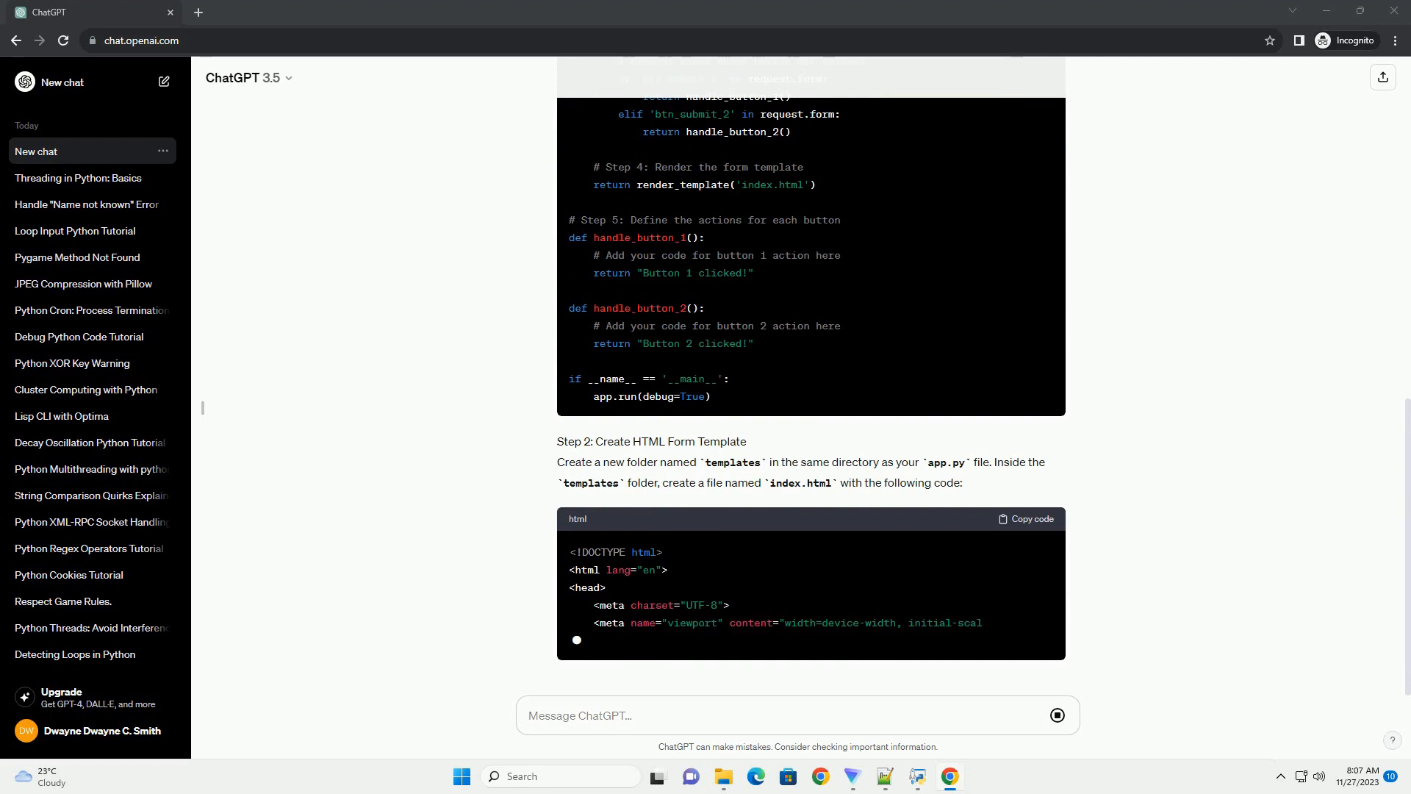
Follow the reply through the templates/index.html form with two uniquely named submit buttons
scroll(down, 3)
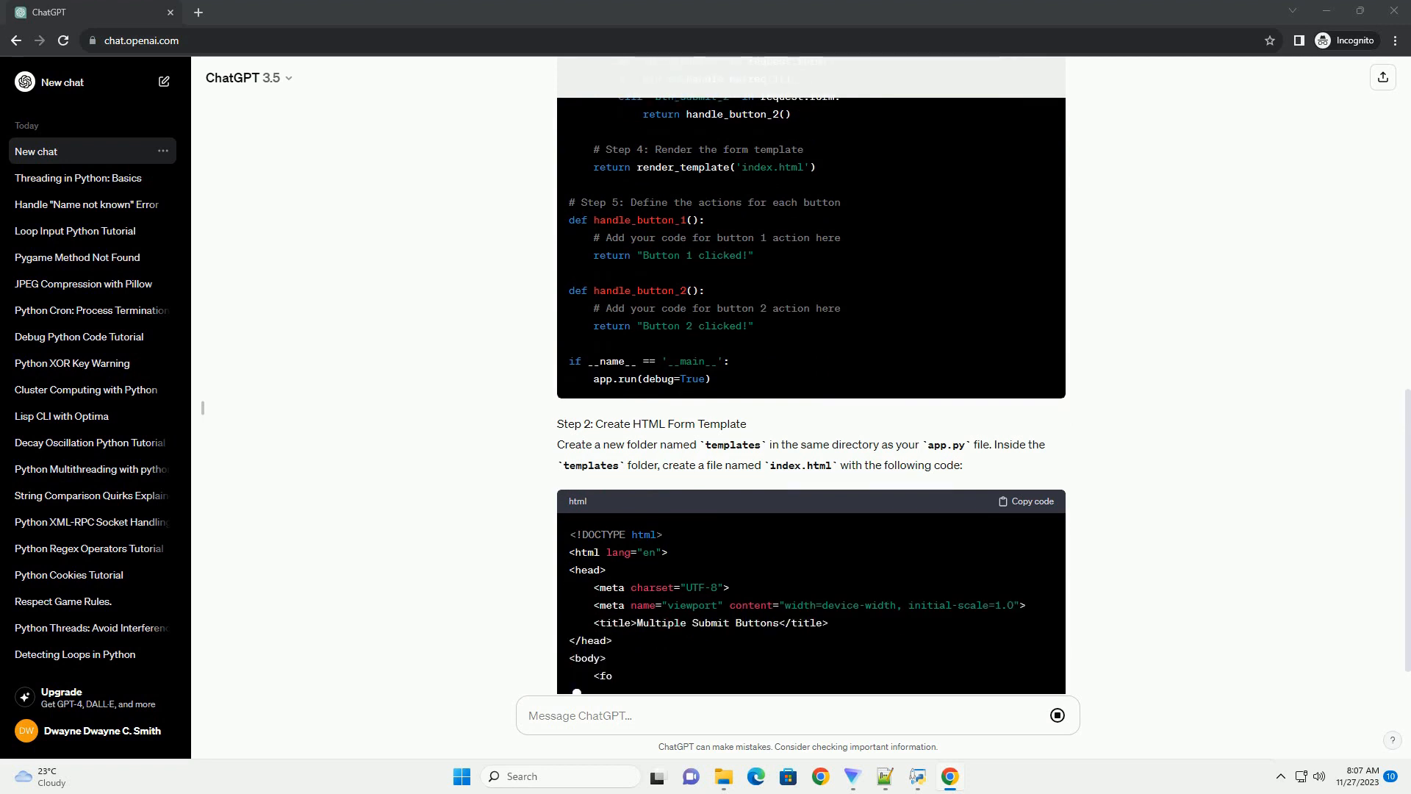
scroll(down, 3)
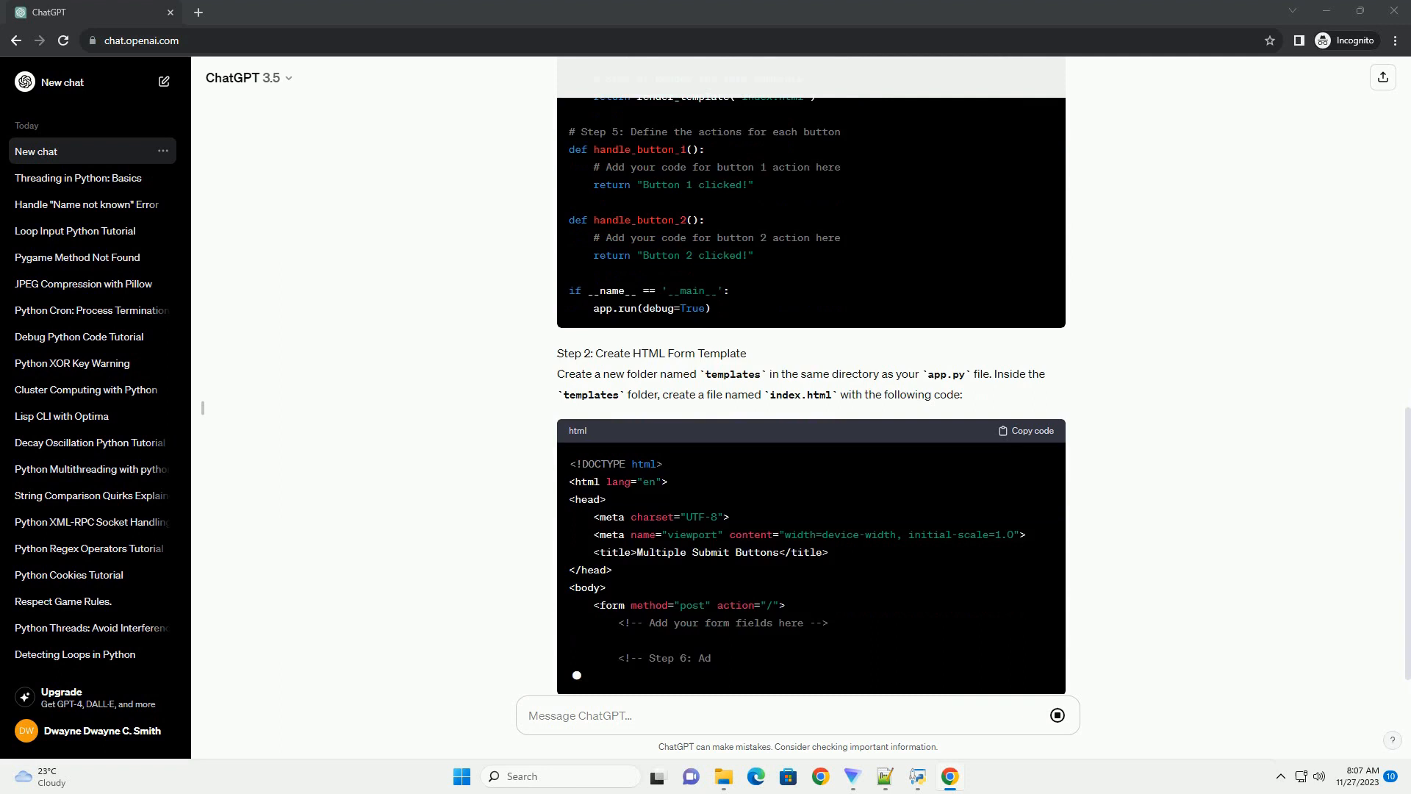
scroll(down, 3)
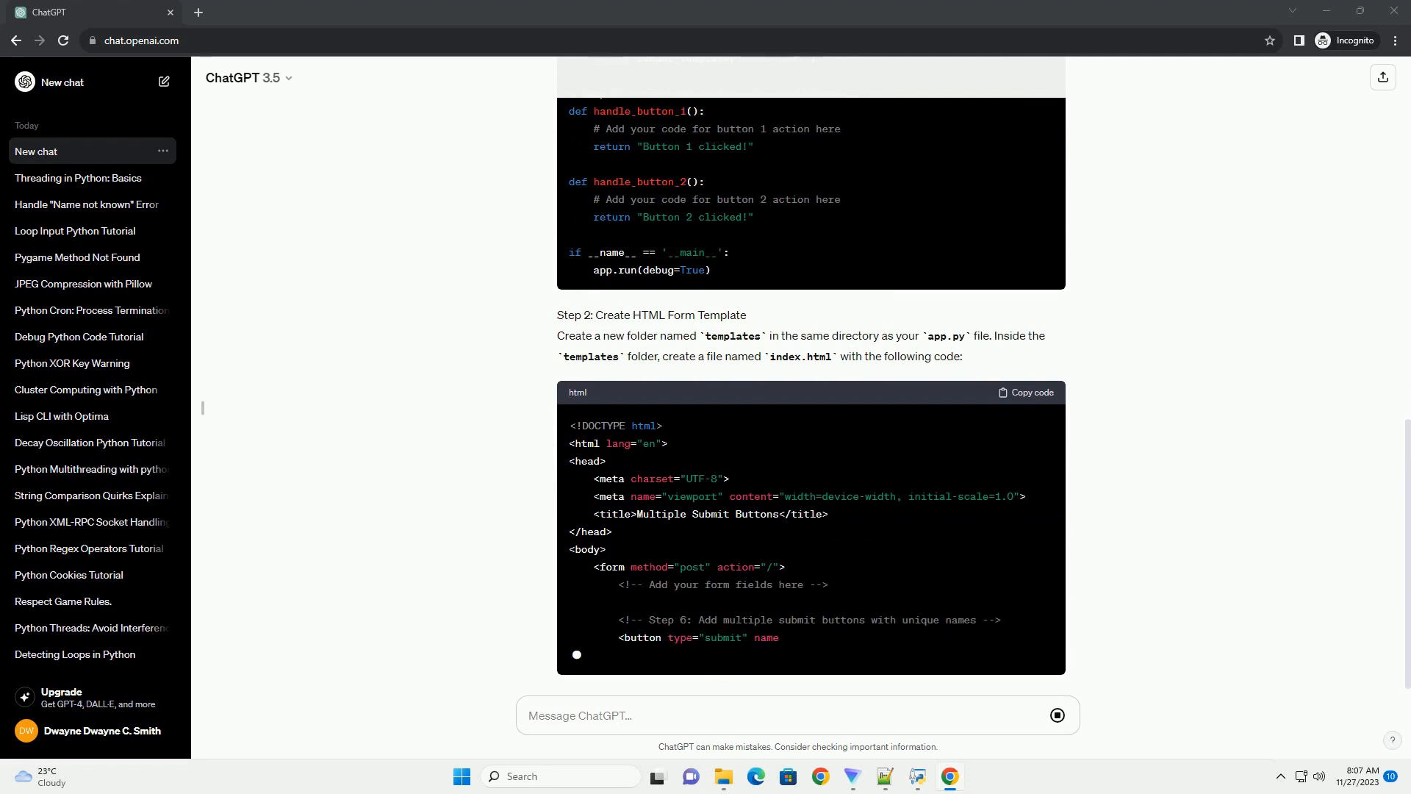
scroll(down, 3)
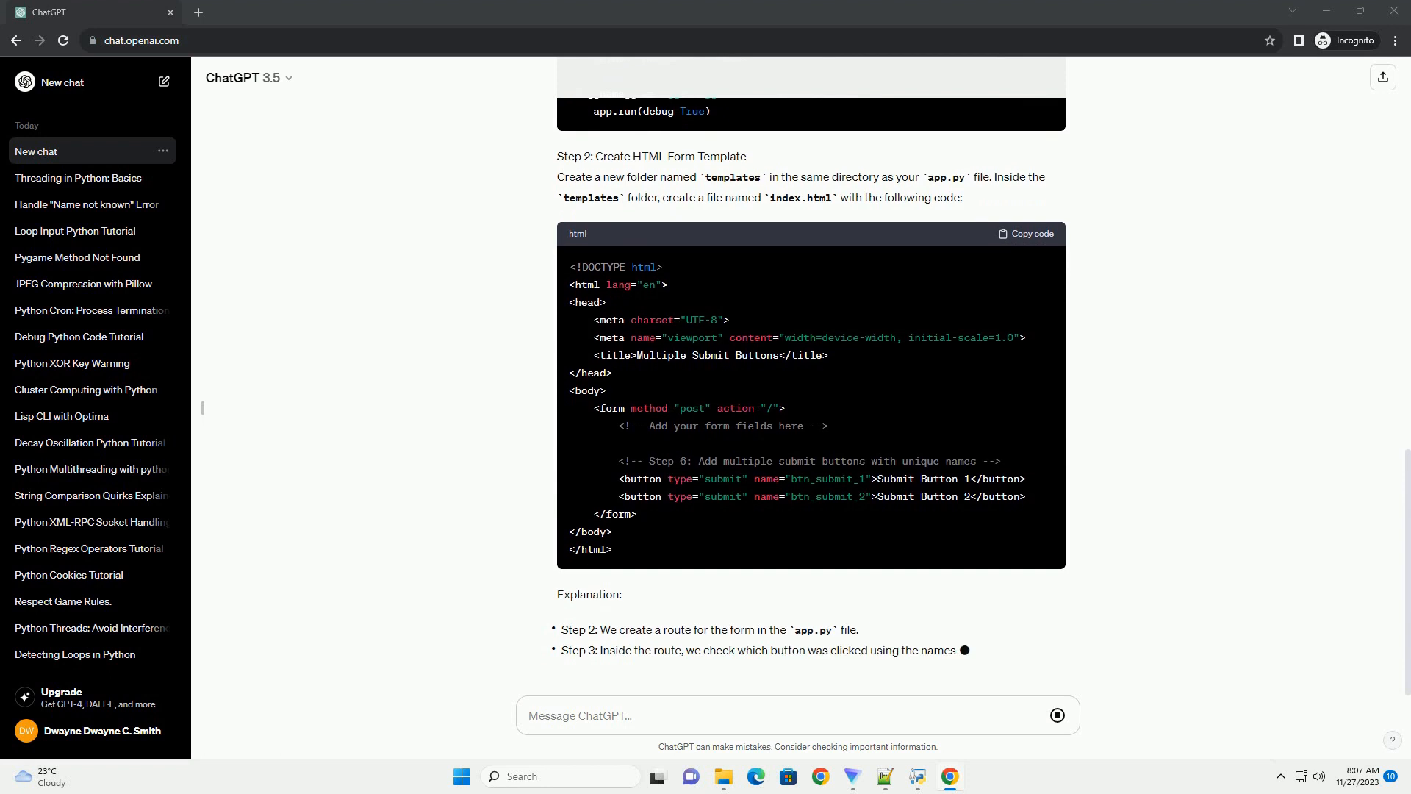
scroll(up, 3)
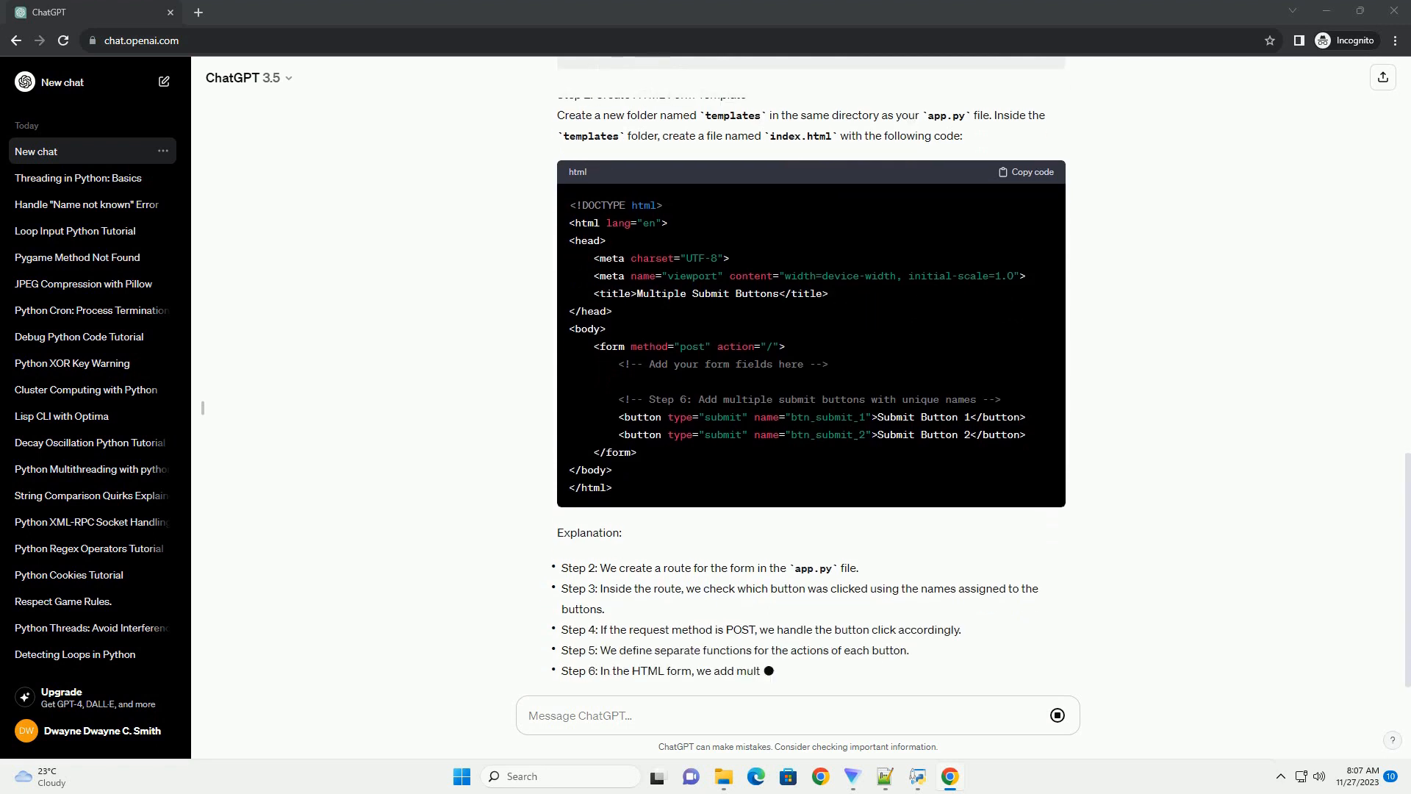
Scroll to the end of the Explanation section and the run-and-test instructions
scroll(down, 3)
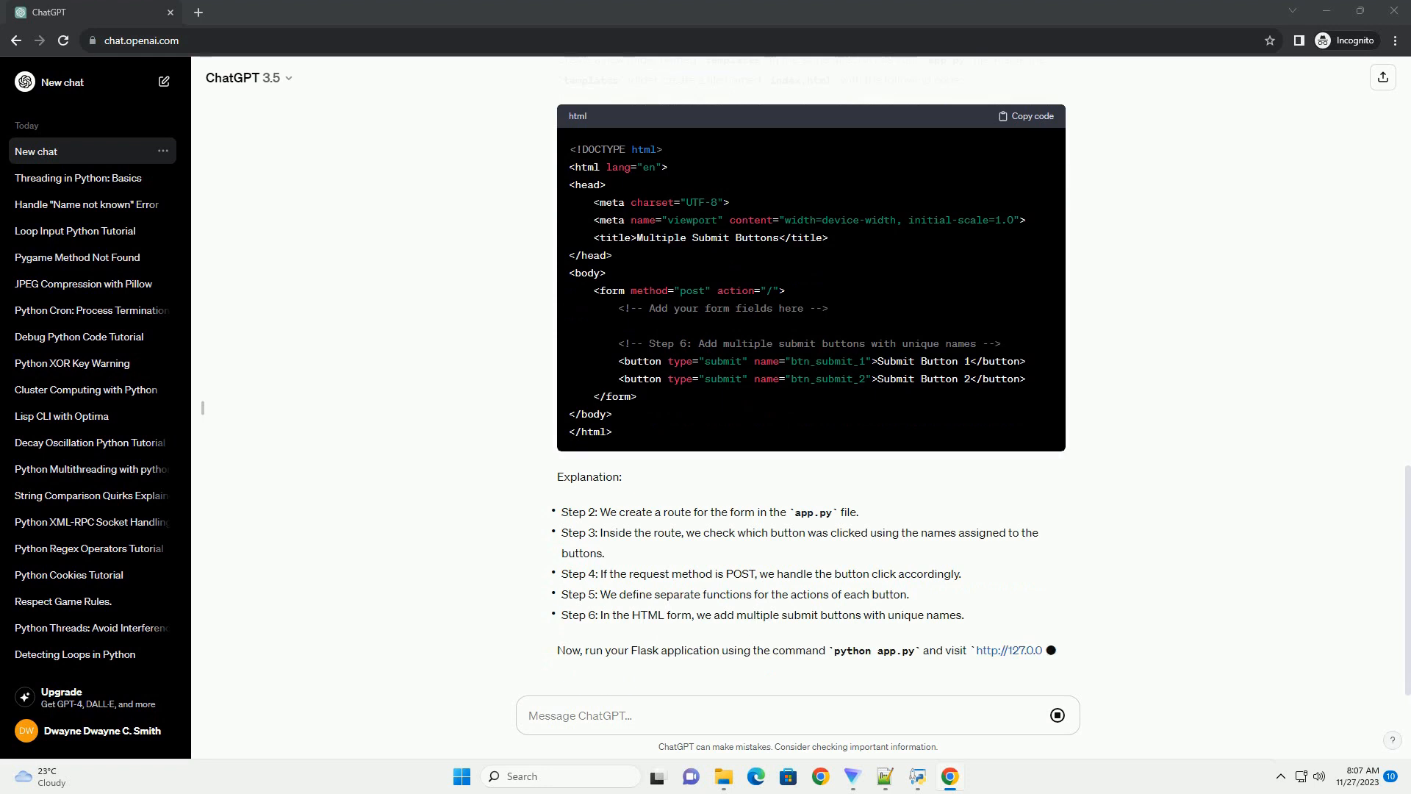
scroll(down, 3)
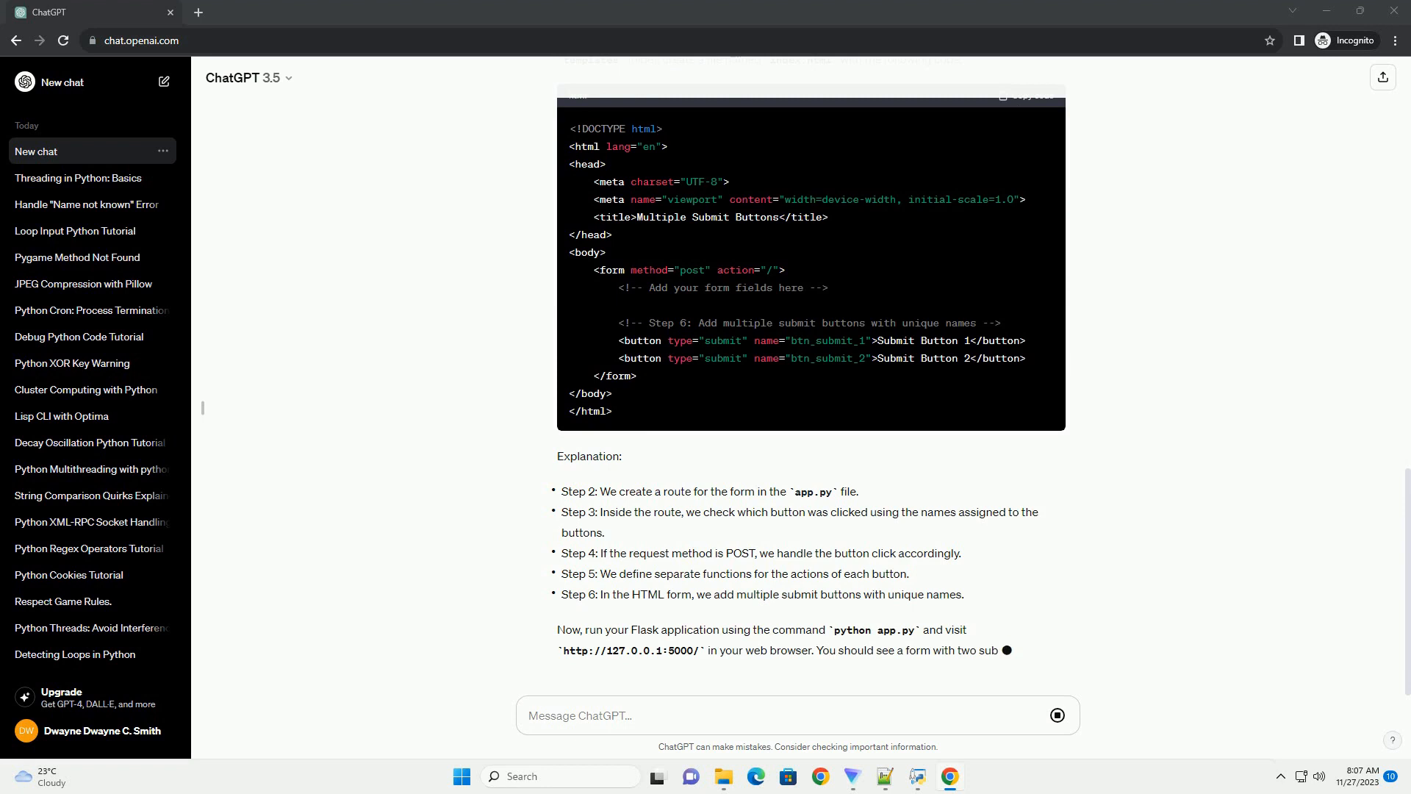
scroll(down, 3)
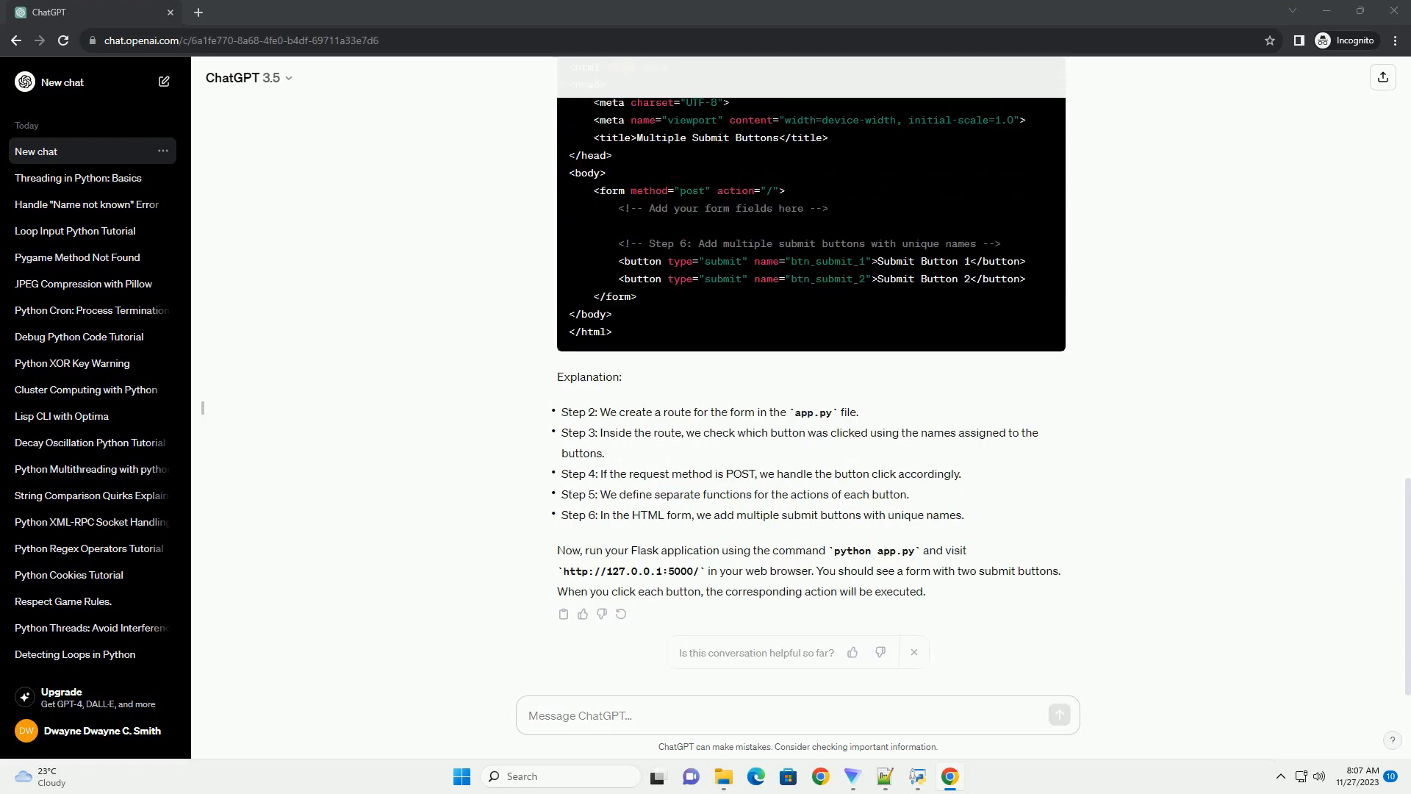